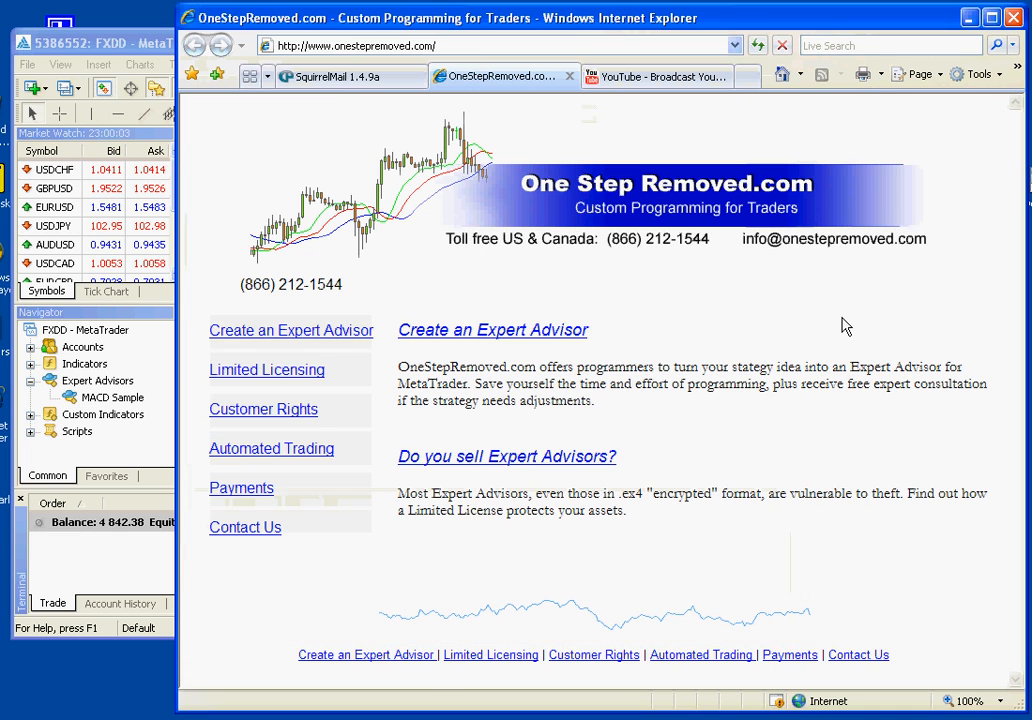
# Start downloading the 2550.mq4 attachment from the 2550 email in SquirrelMail
pyautogui.click(344, 76)
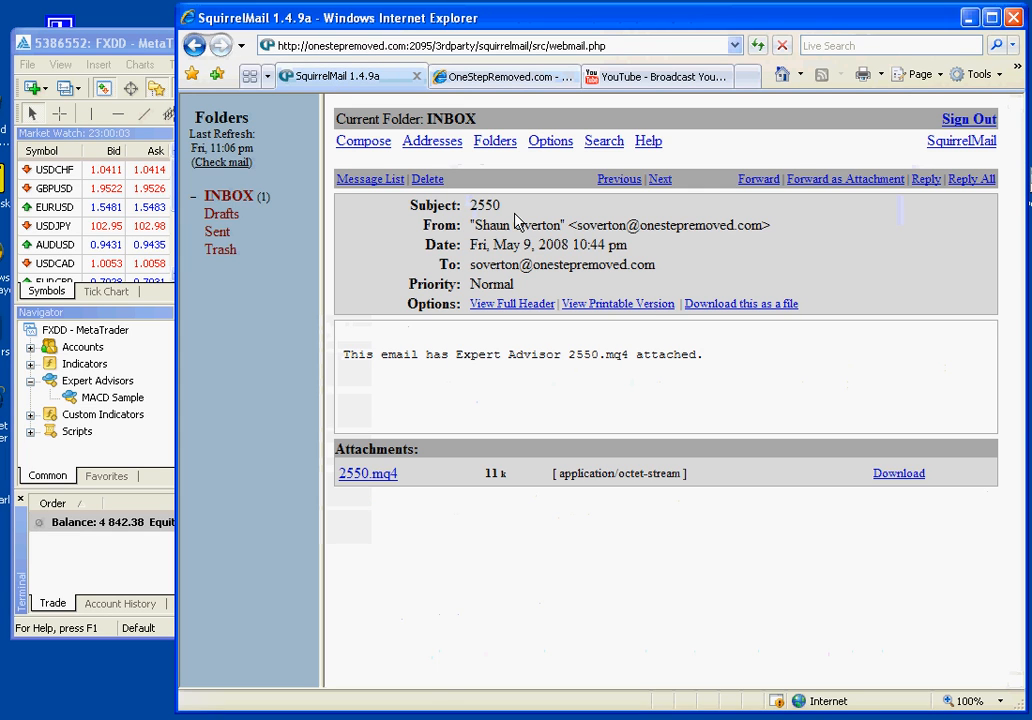
pyautogui.moveTo(898, 472)
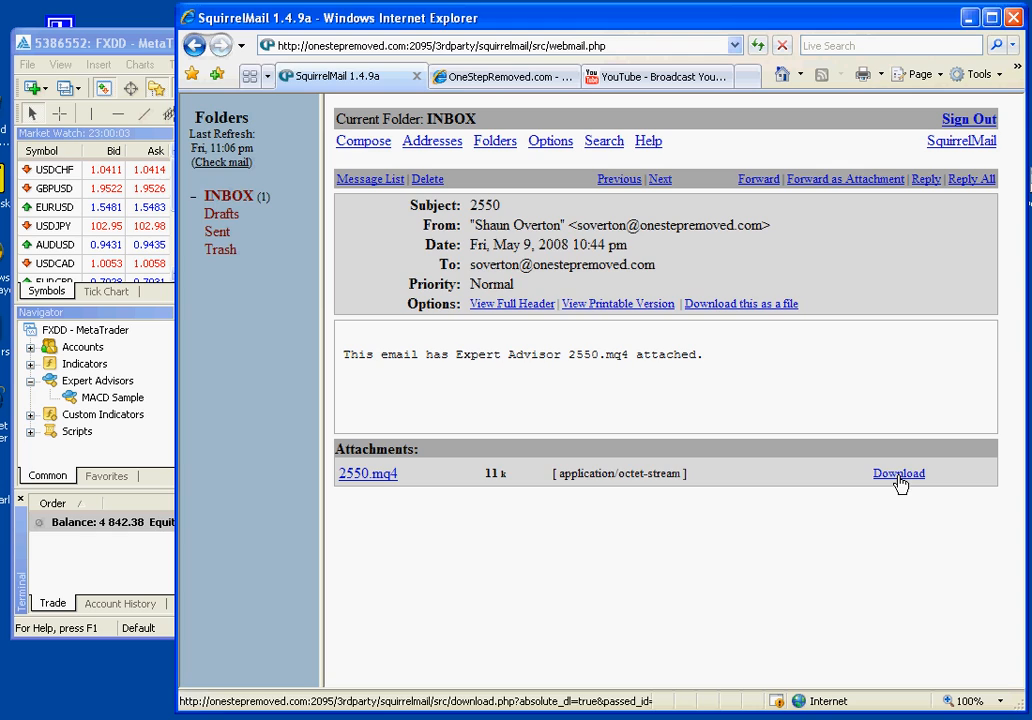
pyautogui.click(898, 472)
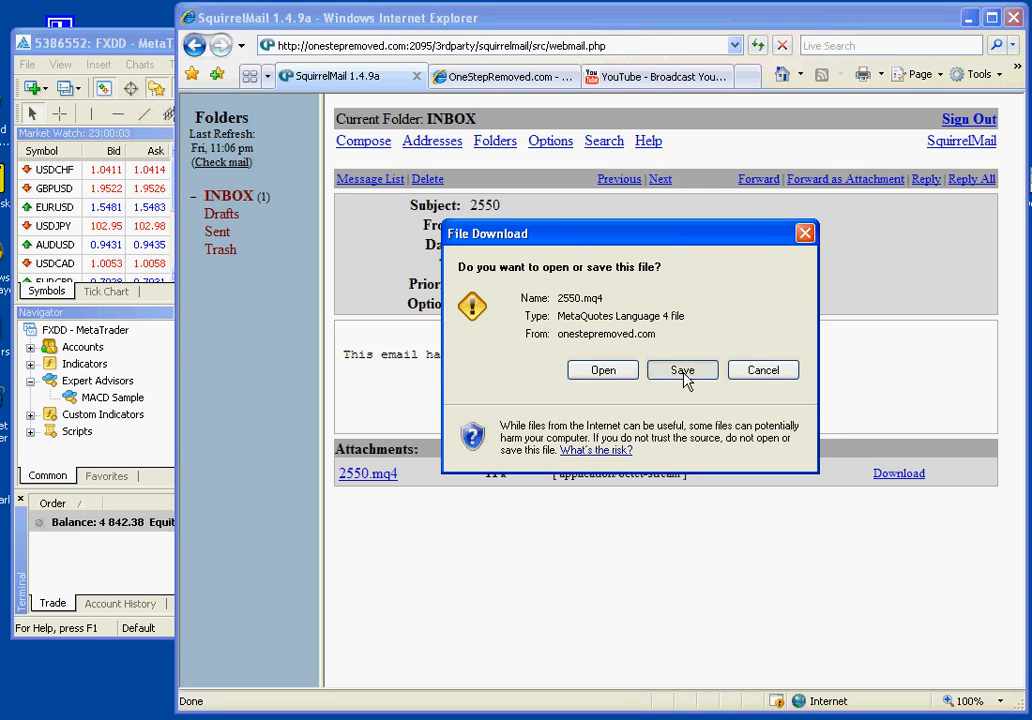
# Choose Save and browse to C:\Program Files\FXDD - MetaTrader 4\experts as the save location
pyautogui.click(682, 370)
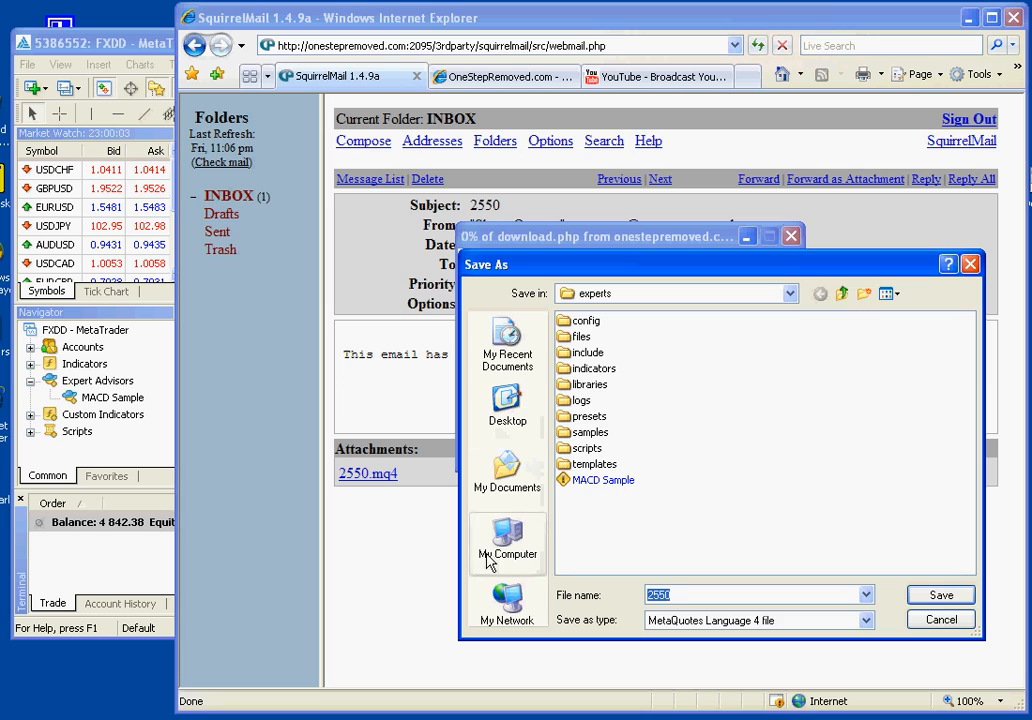
pyautogui.click(788, 292)
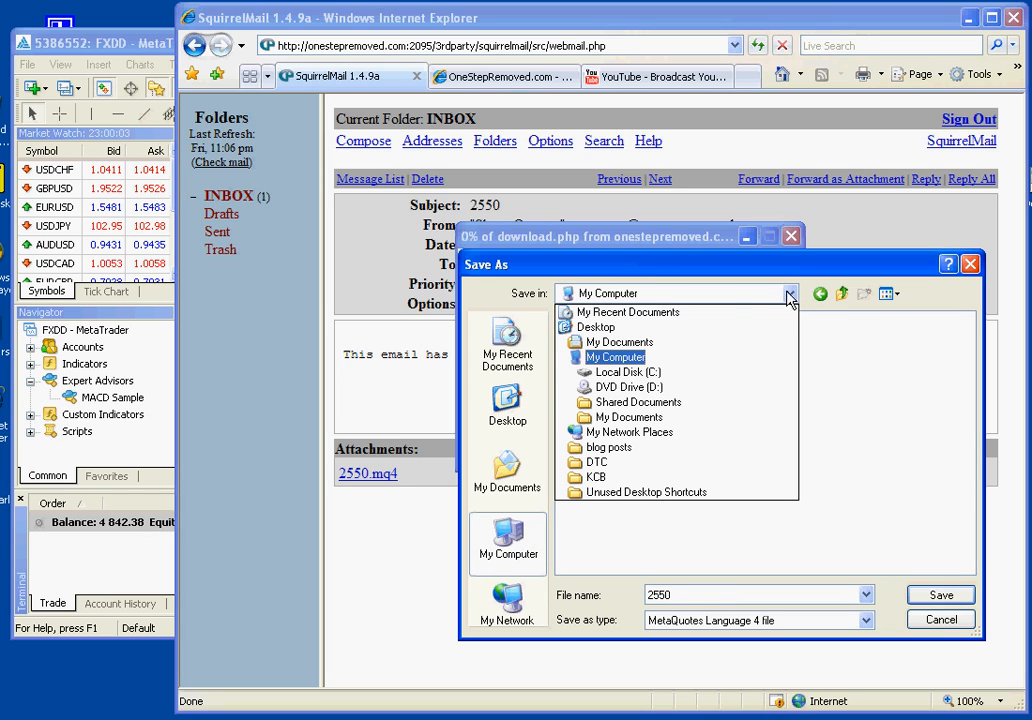
pyautogui.click(624, 372)
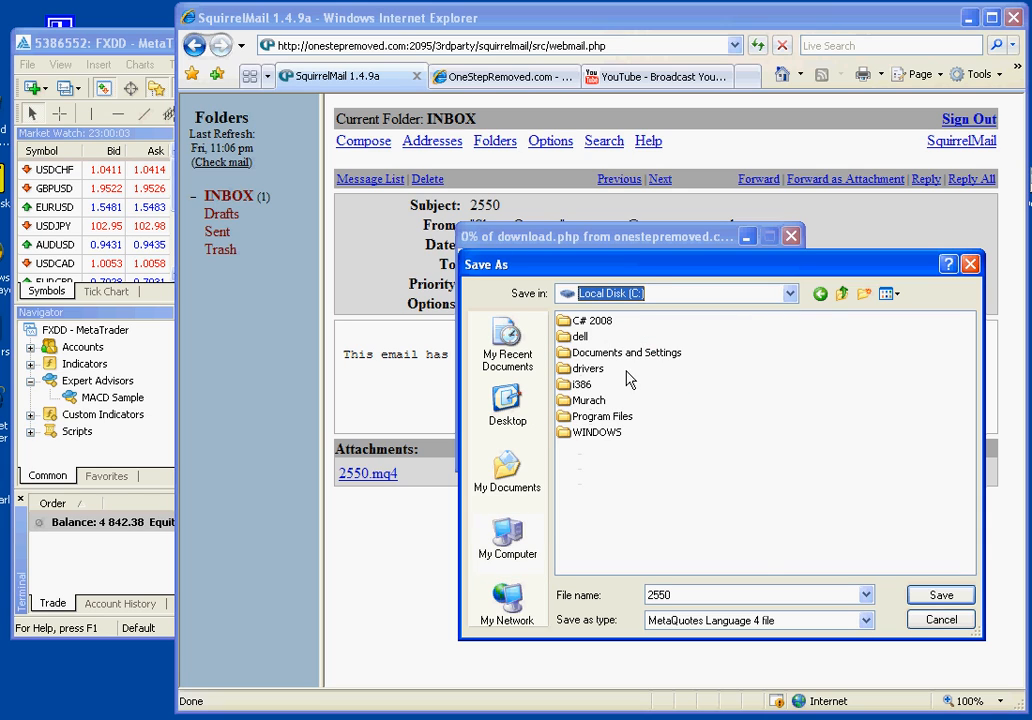
pyautogui.doubleClick(612, 416)
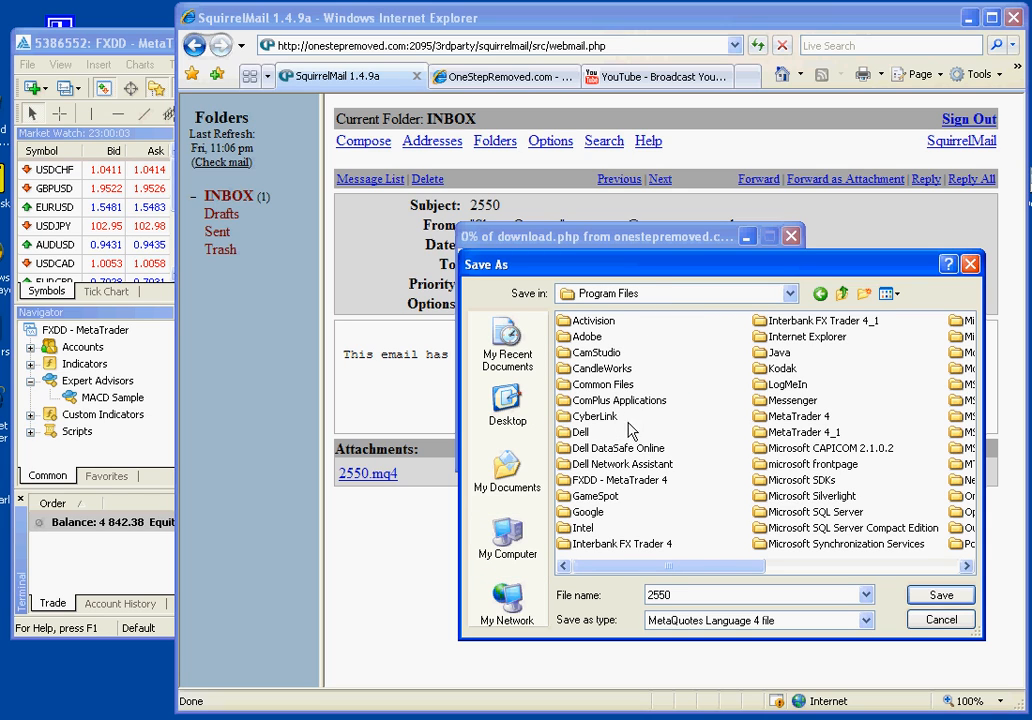
pyautogui.moveTo(650, 486)
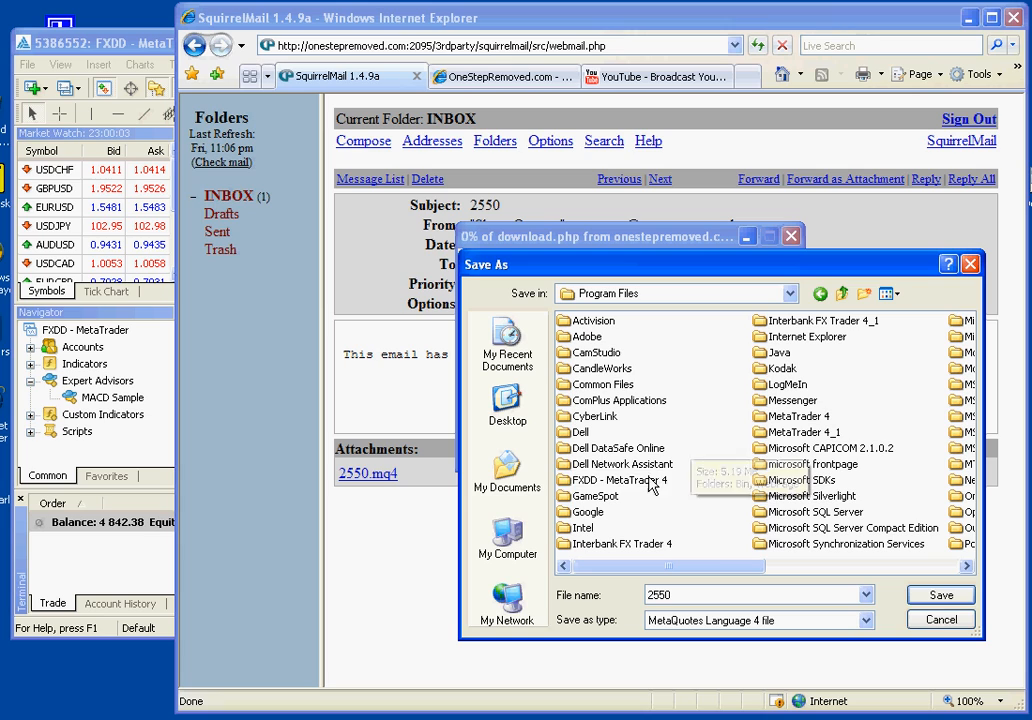
pyautogui.click(616, 480)
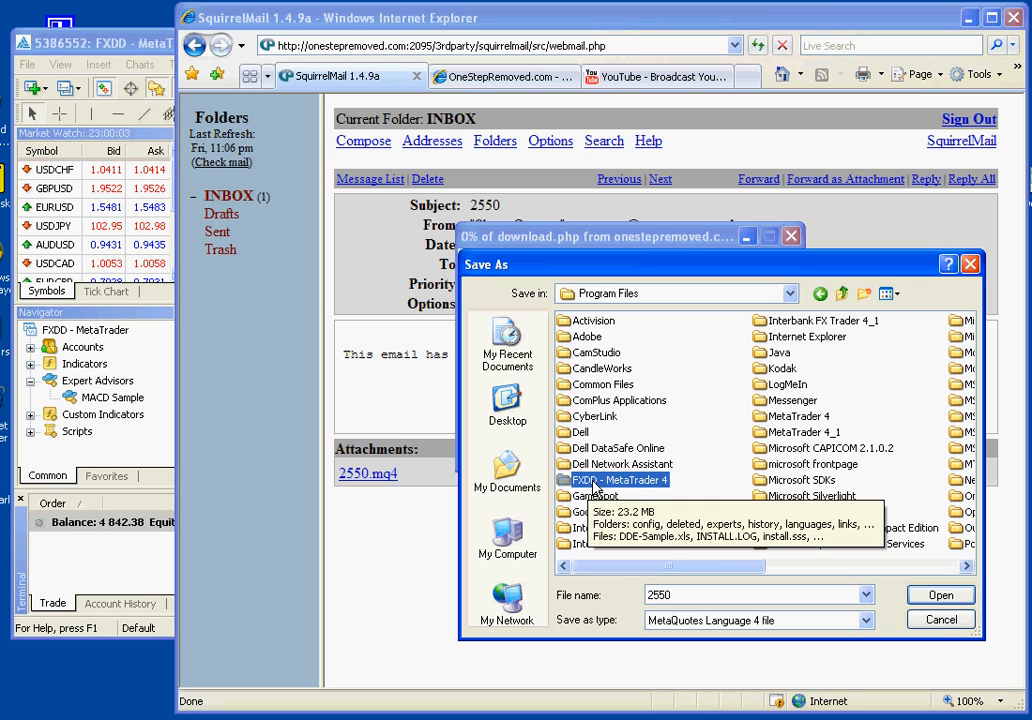
pyautogui.click(616, 544)
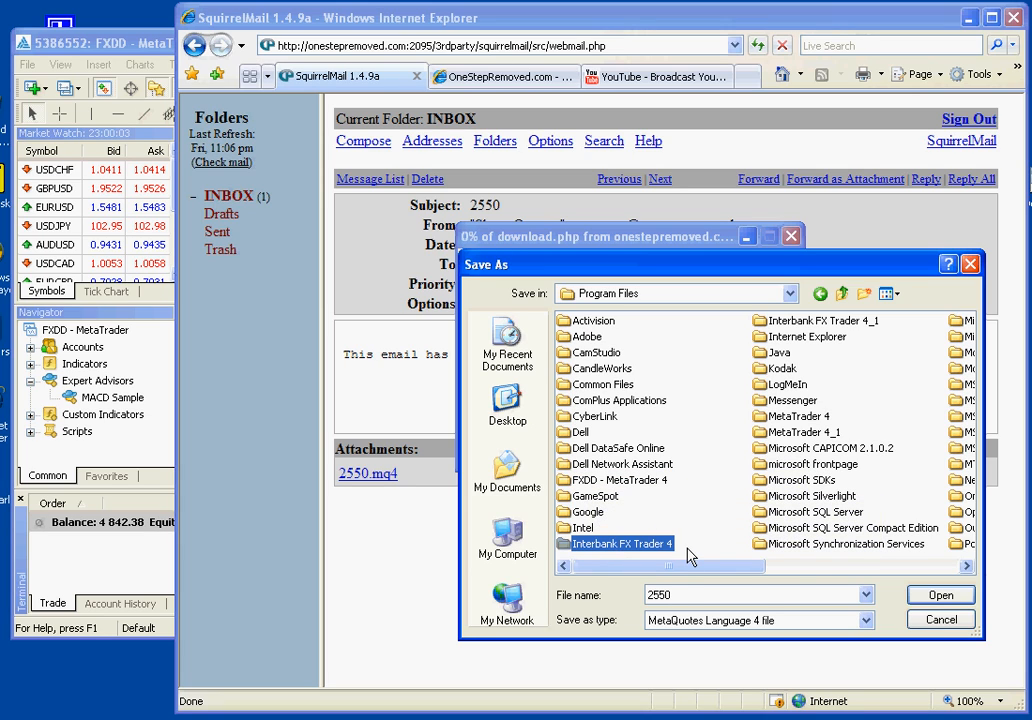
pyautogui.click(614, 480)
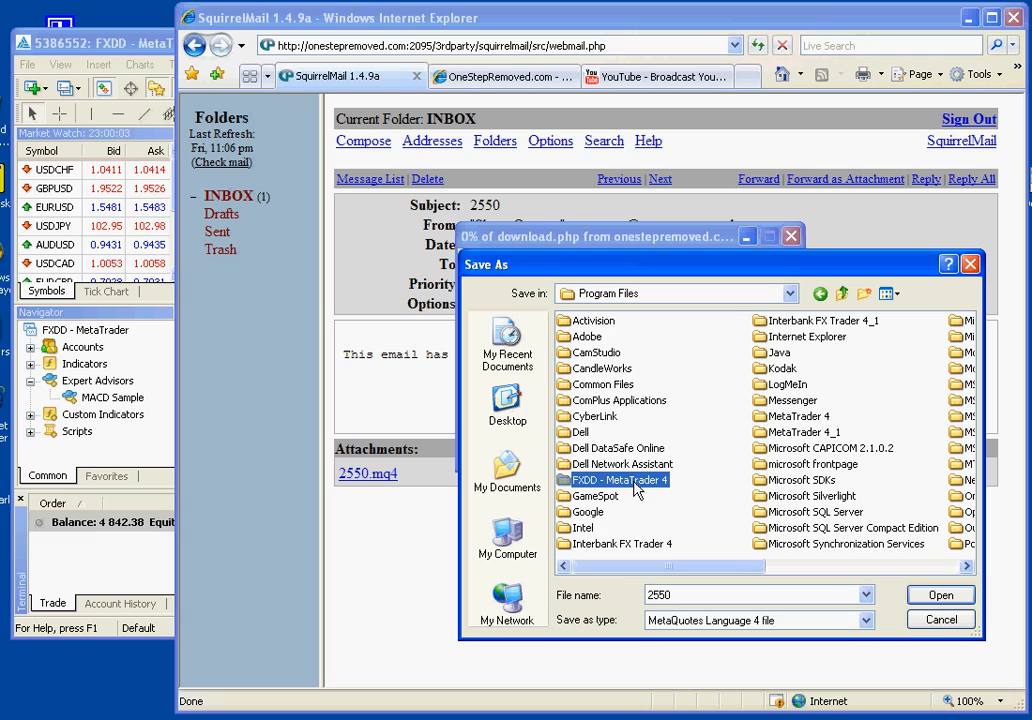
pyautogui.doubleClick(616, 480)
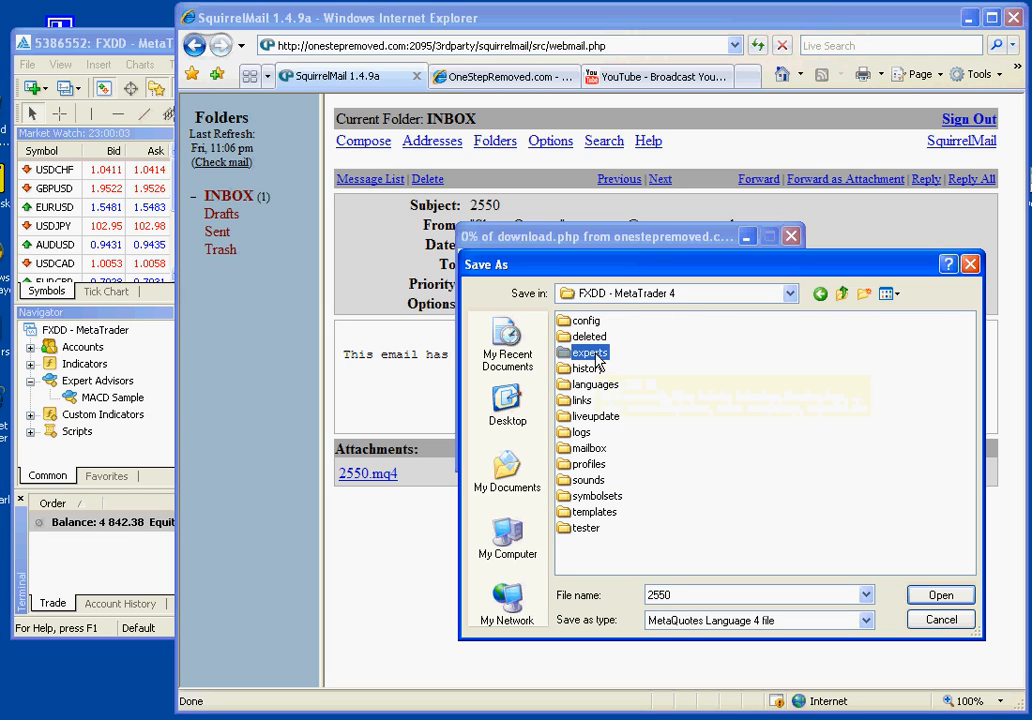
pyautogui.doubleClick(590, 352)
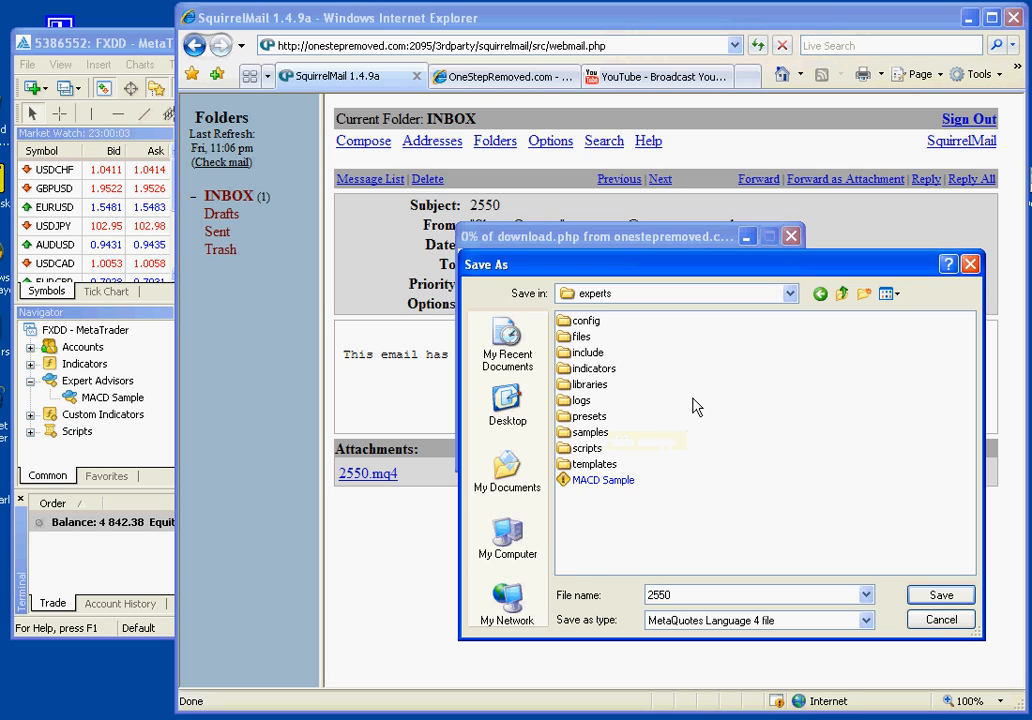
# Verify the experts folder path and save 2550.mq4 there
pyautogui.click(788, 292)
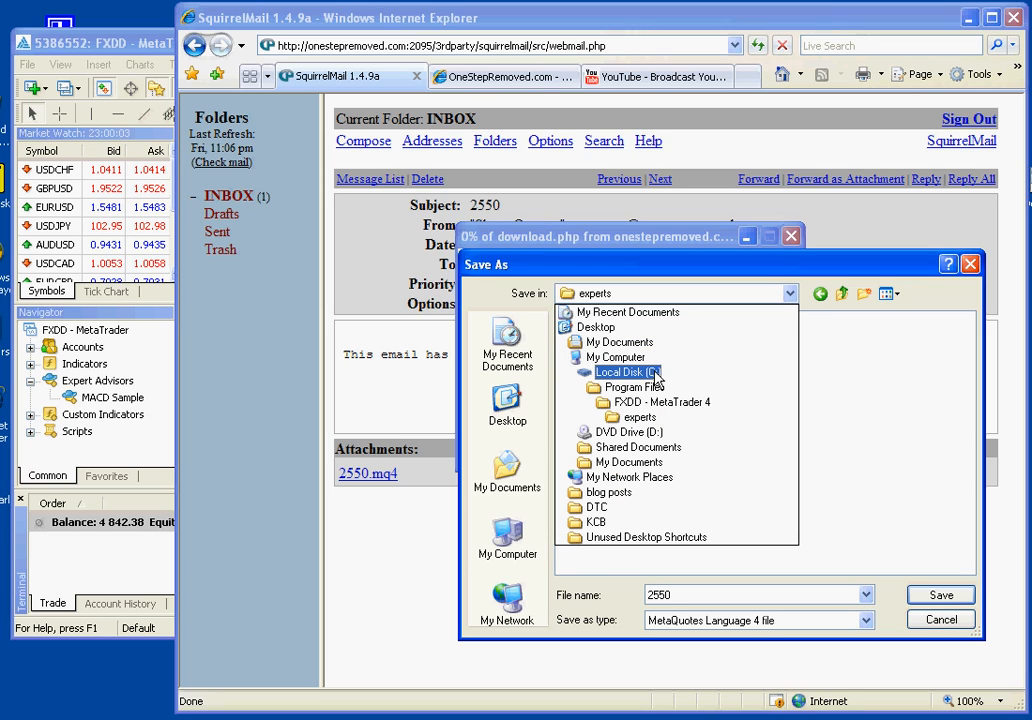
pyautogui.click(662, 402)
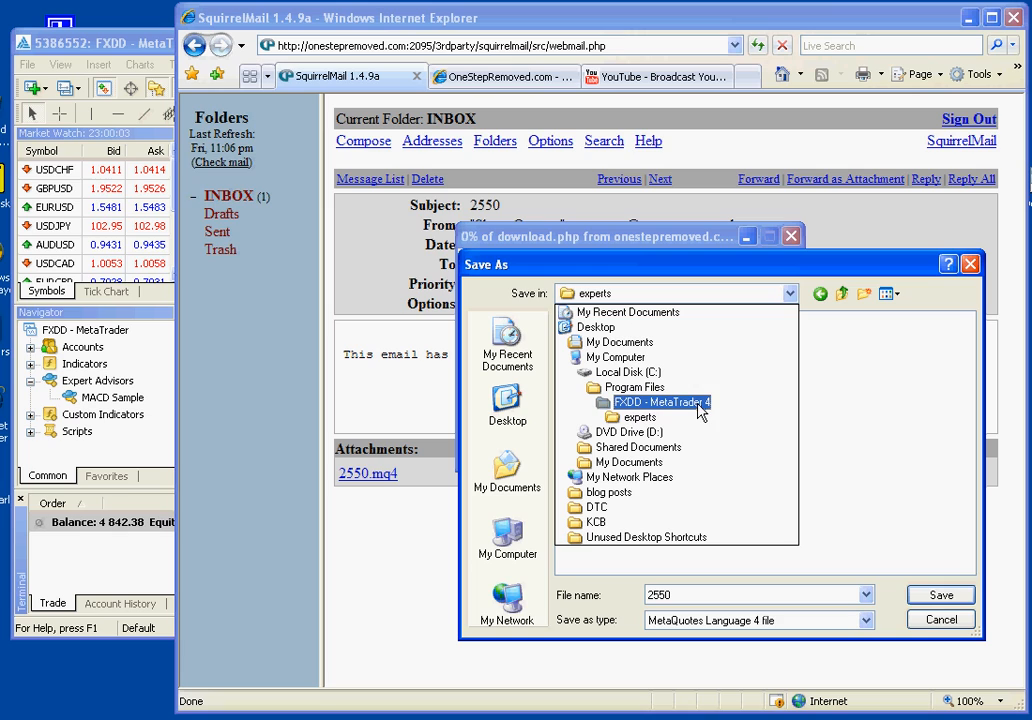
pyautogui.doubleClick(642, 418)
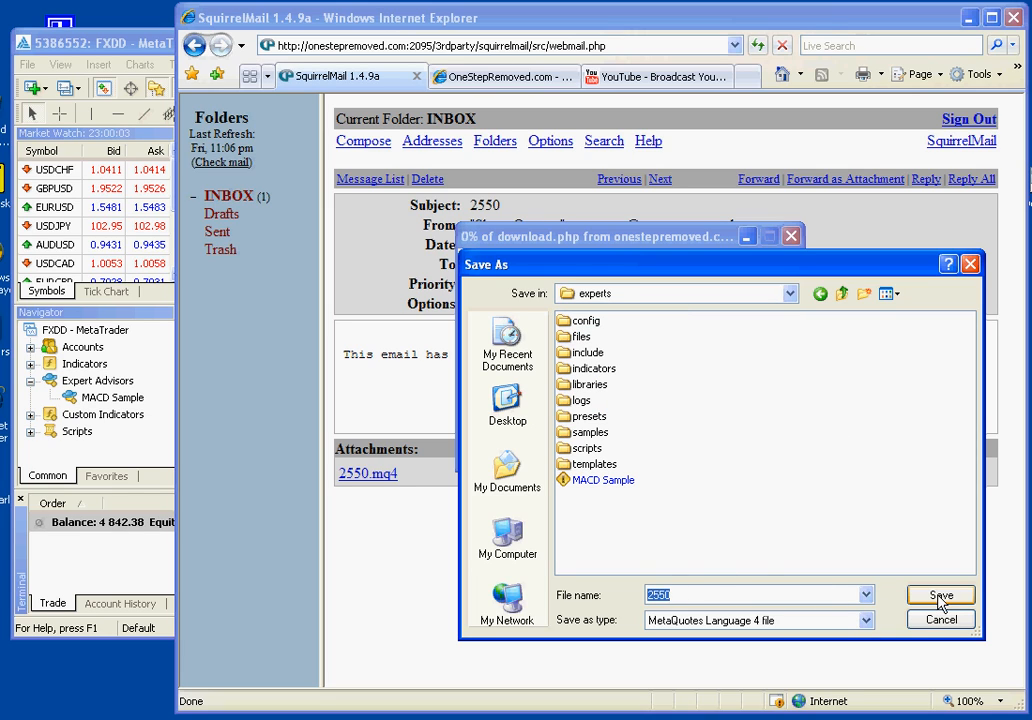
pyautogui.click(940, 596)
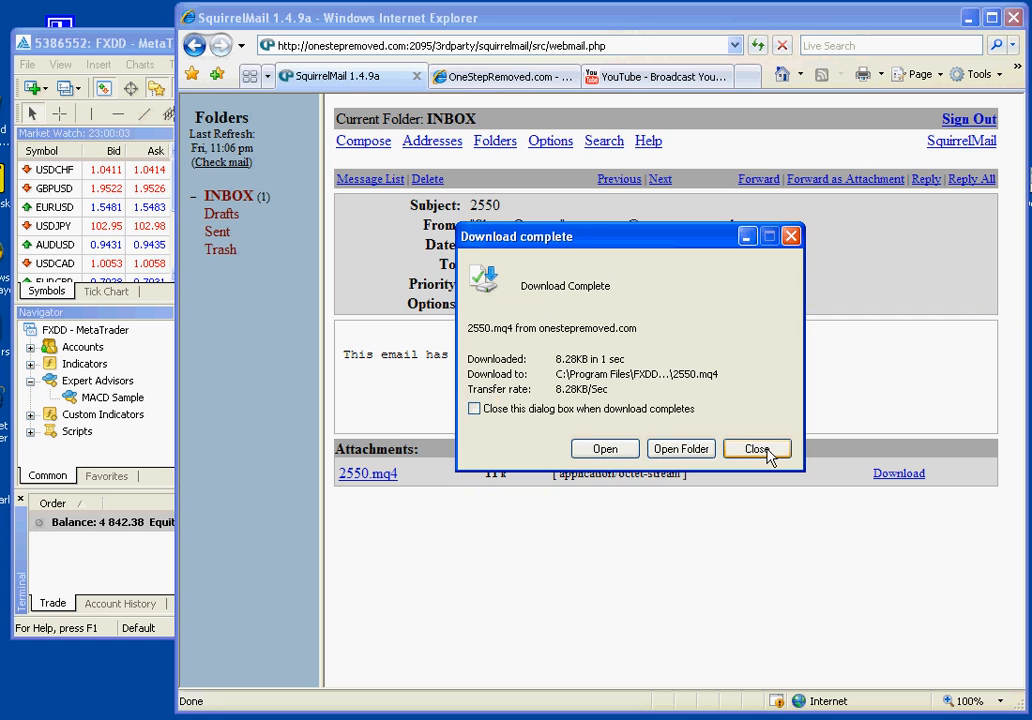
# Dismiss the Download complete notice
pyautogui.click(756, 448)
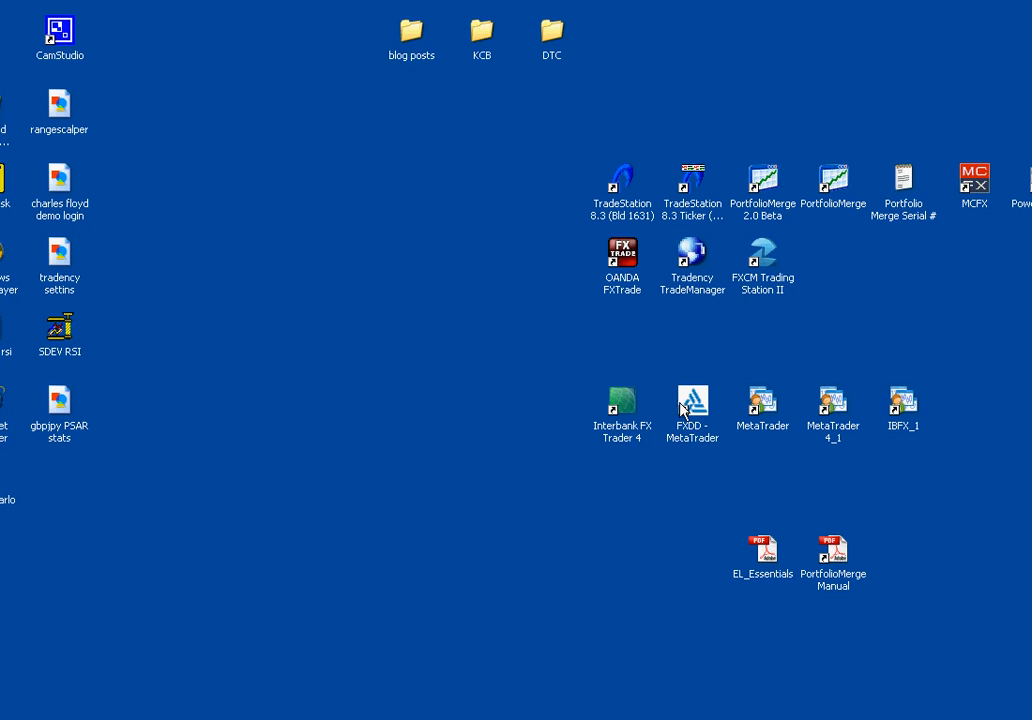
# Launch the FXDD MetaTrader terminal and open a new USDJPY chart
pyautogui.doubleClick(692, 412)
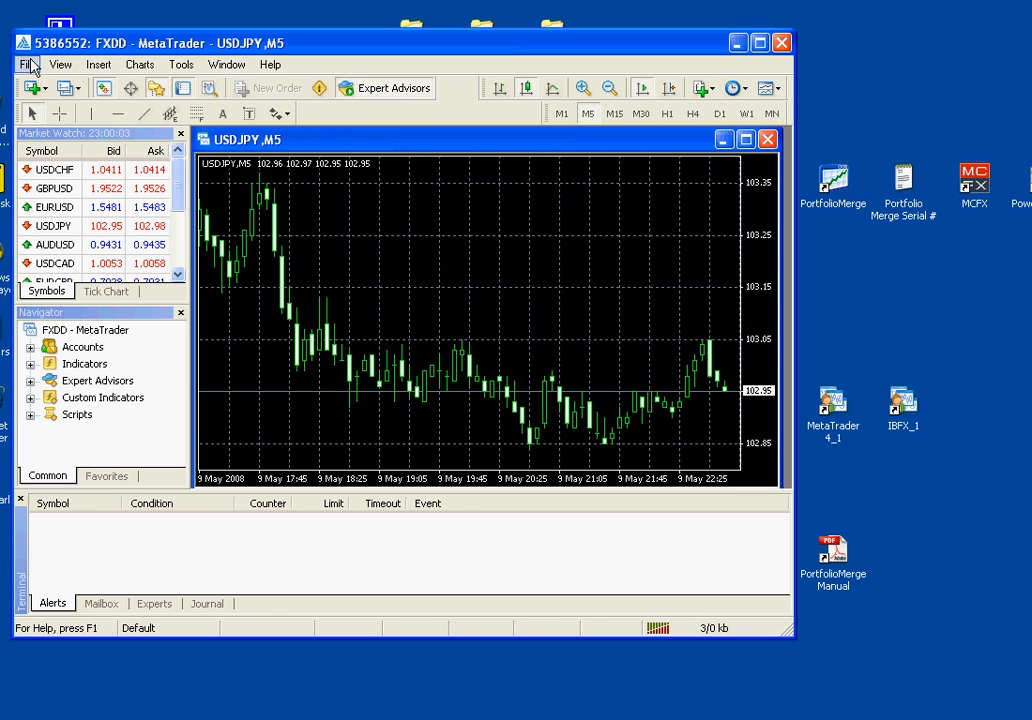
pyautogui.click(24, 64)
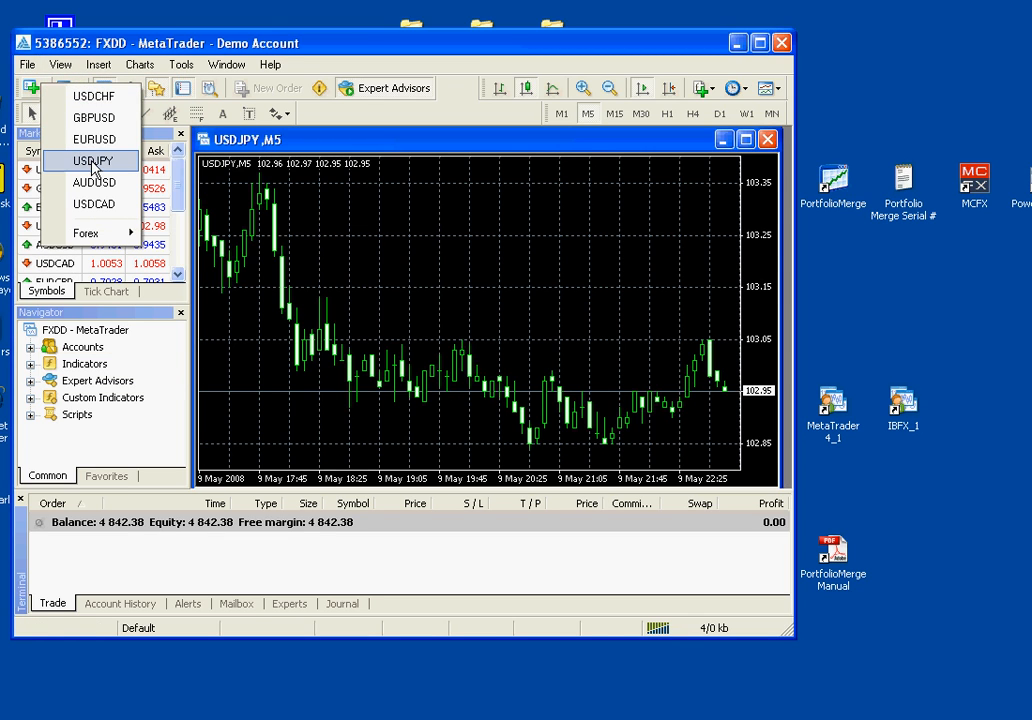
pyautogui.click(92, 160)
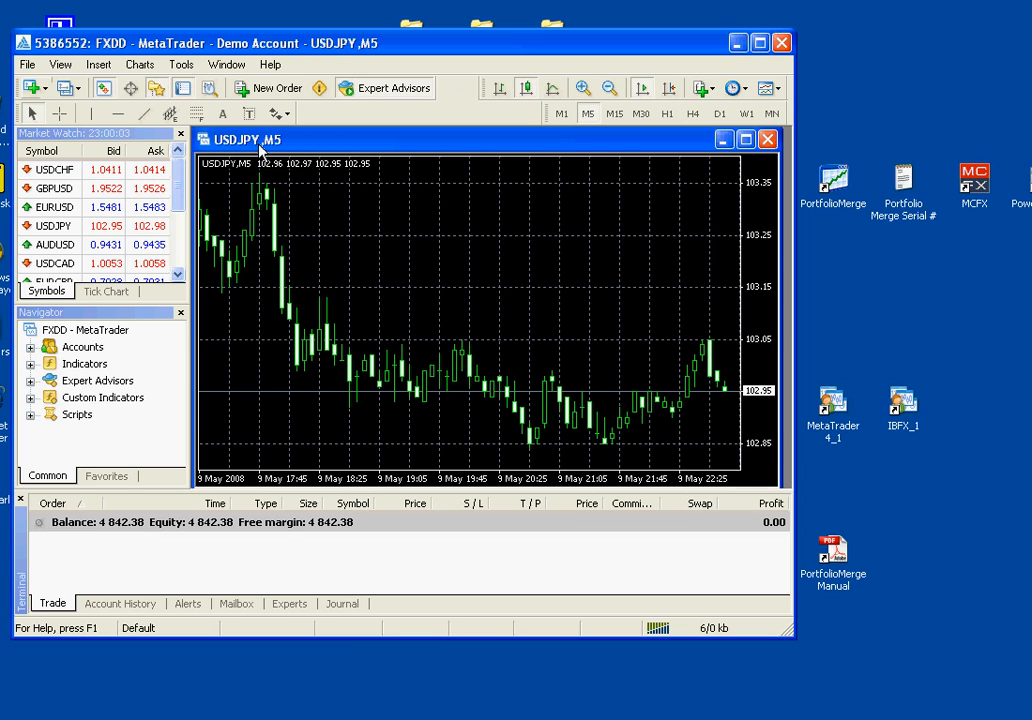
pyautogui.moveTo(76, 324)
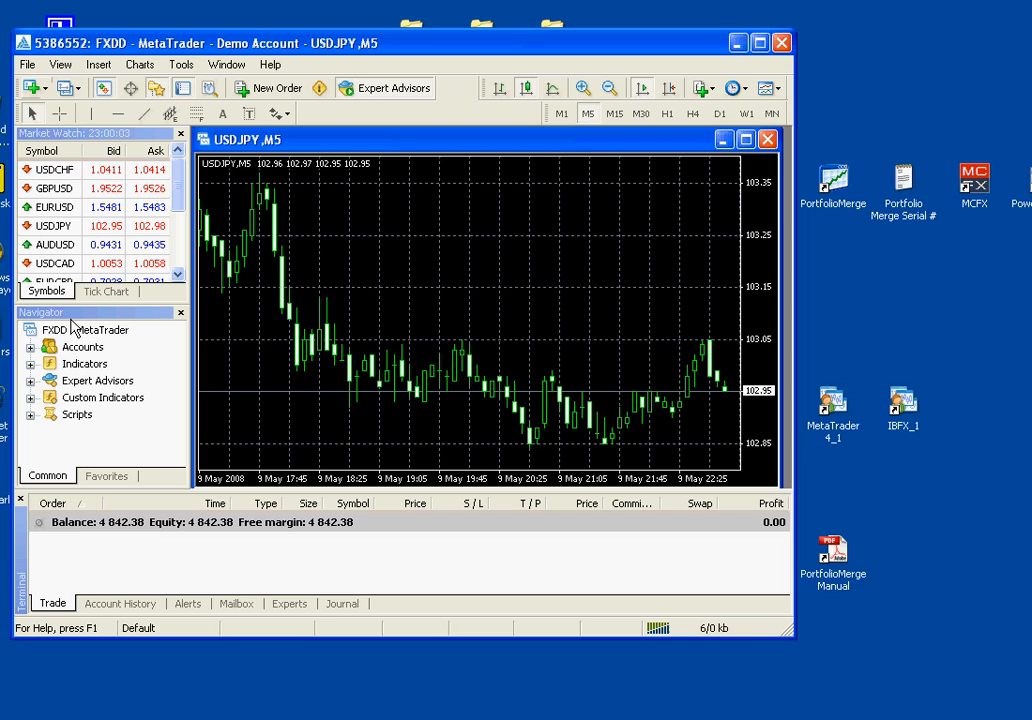
pyautogui.moveTo(170, 322)
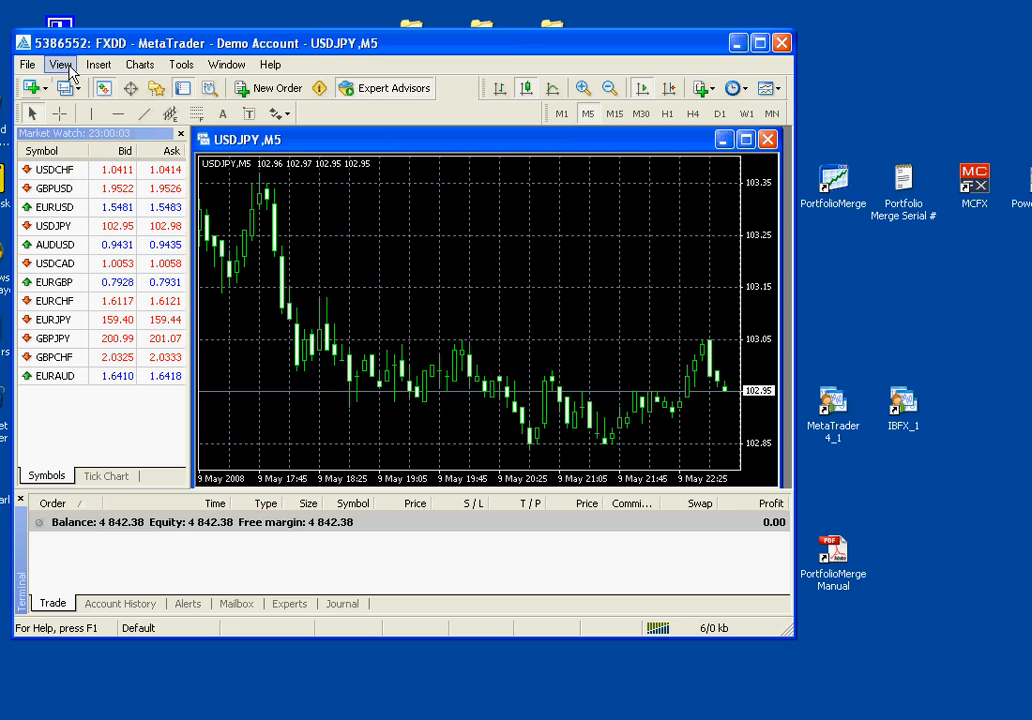
# Show the Navigator, expand Expert Advisors and select the 2550 advisor
pyautogui.click(60, 64)
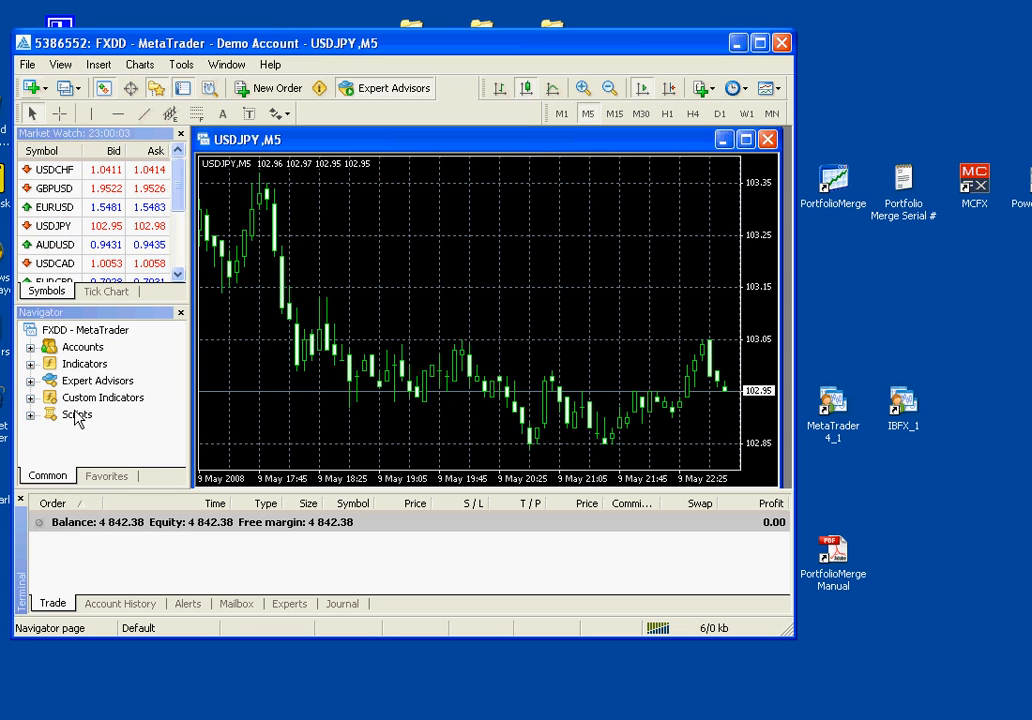
pyautogui.click(96, 380)
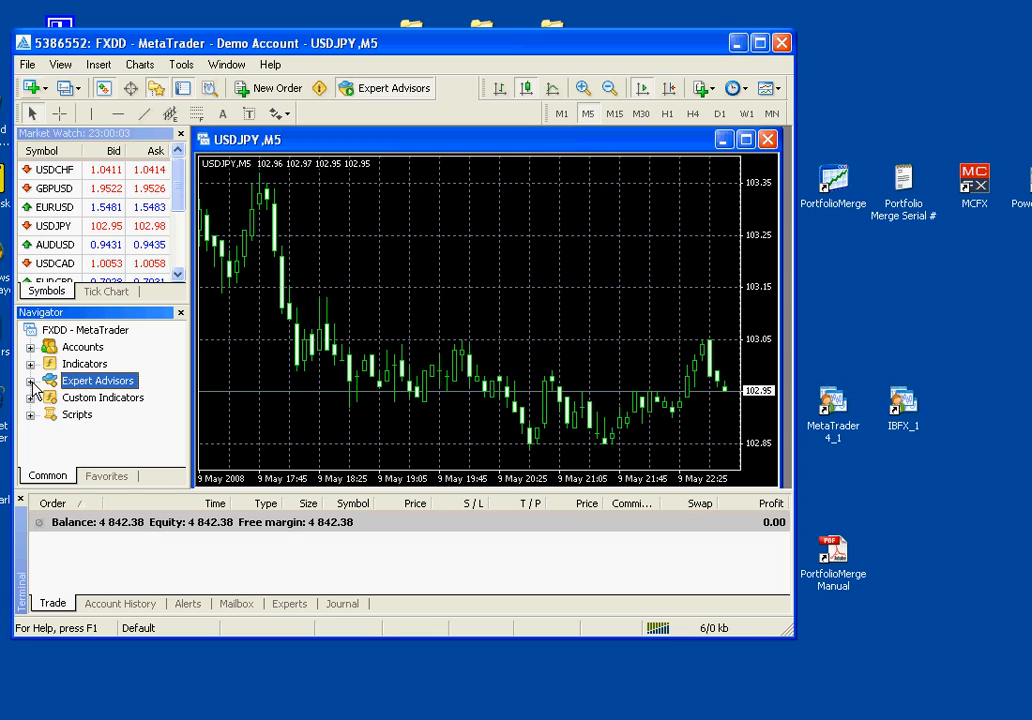
pyautogui.click(32, 380)
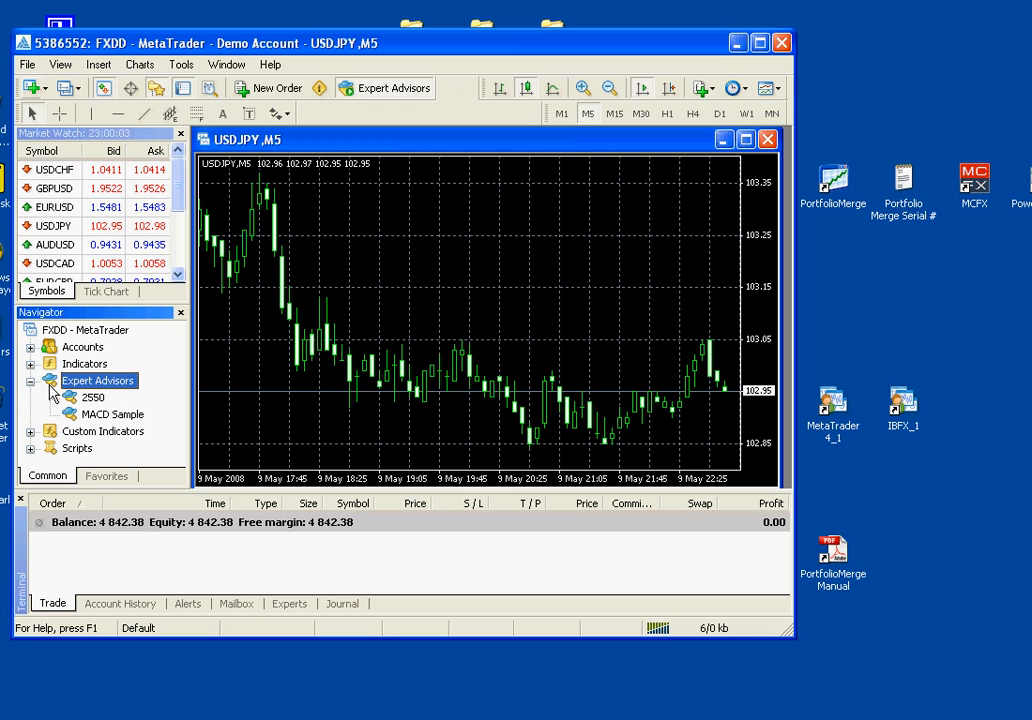
pyautogui.click(92, 396)
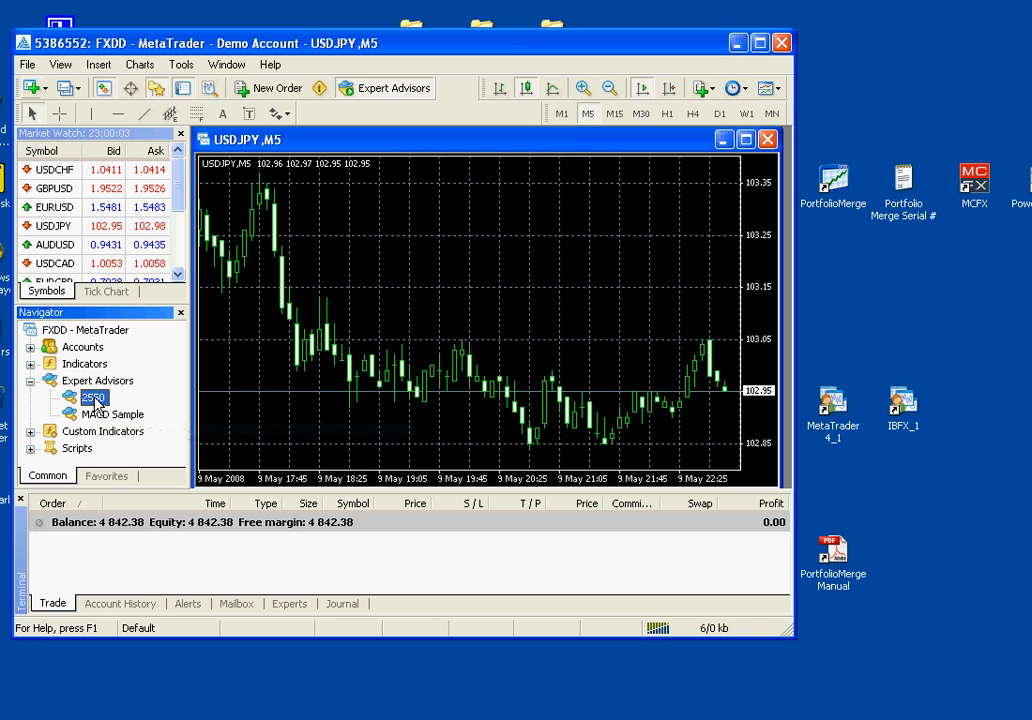
pyautogui.moveTo(468, 252)
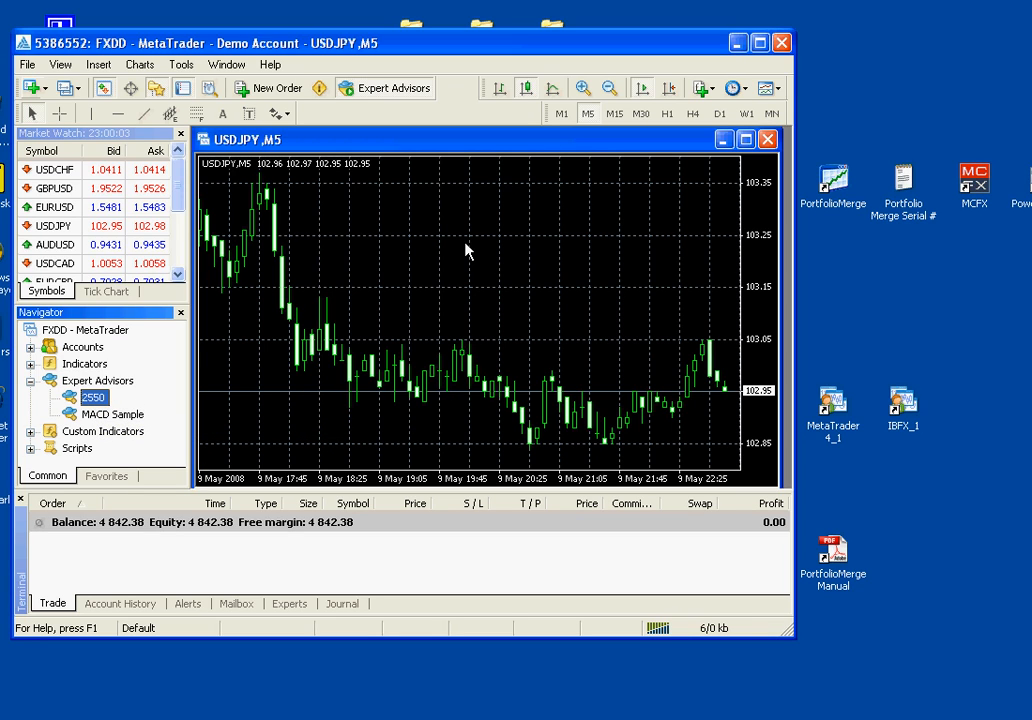
# Attach 2550 to the chart and tick Allow live trading on the Common tab, returning to Inputs
pyautogui.doubleClick(92, 396)
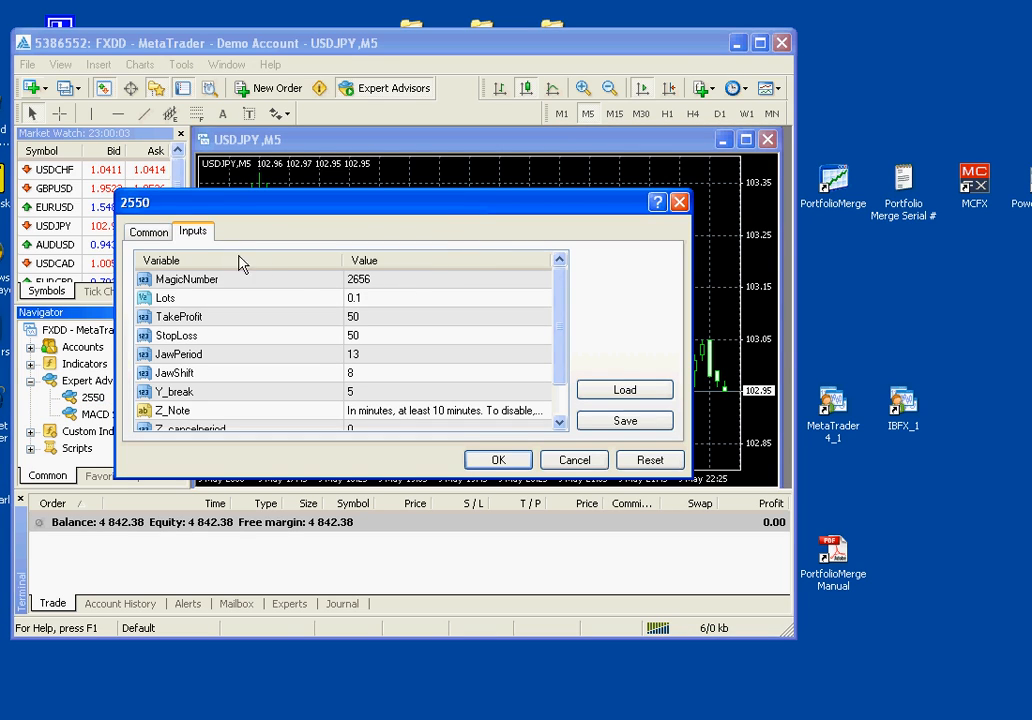
pyautogui.moveTo(160, 222)
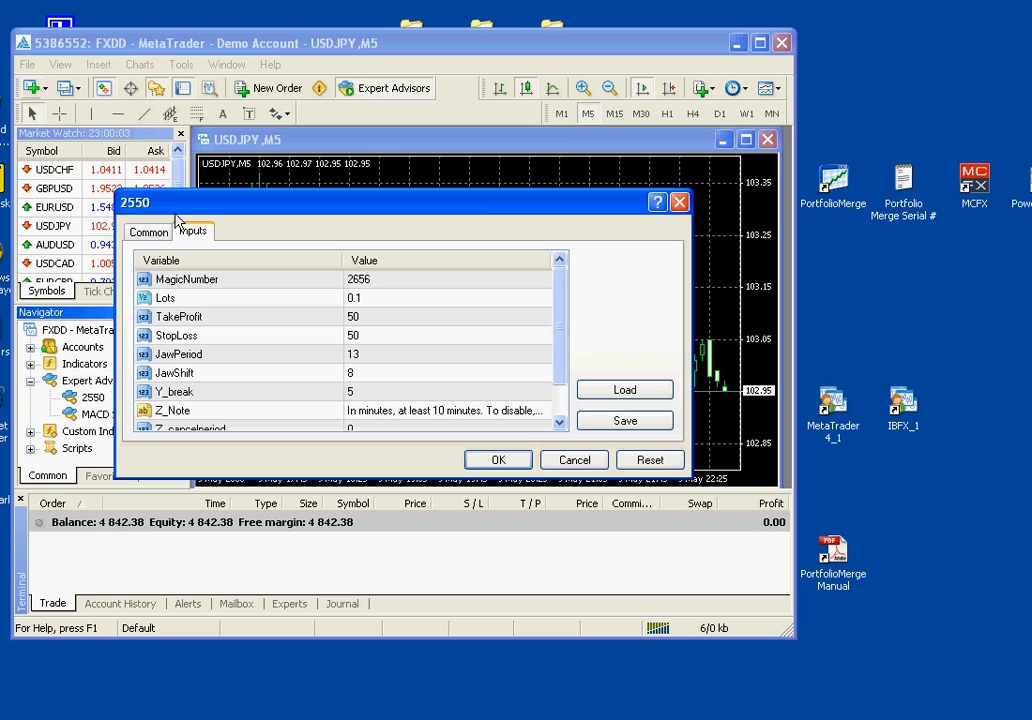
pyautogui.click(148, 232)
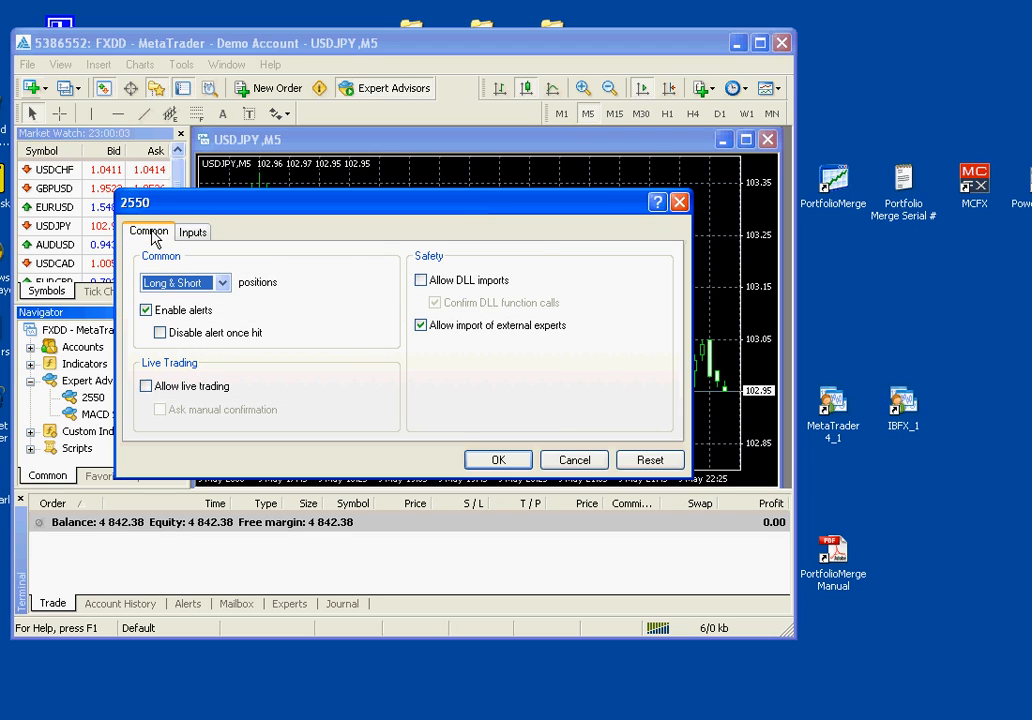
pyautogui.click(144, 386)
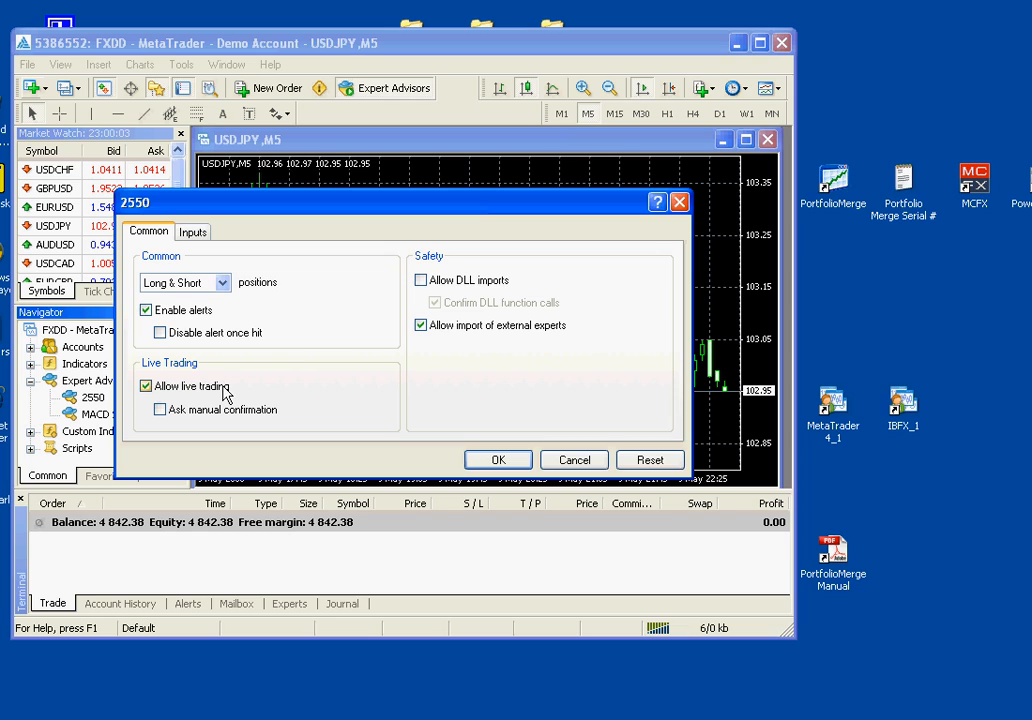
pyautogui.moveTo(220, 228)
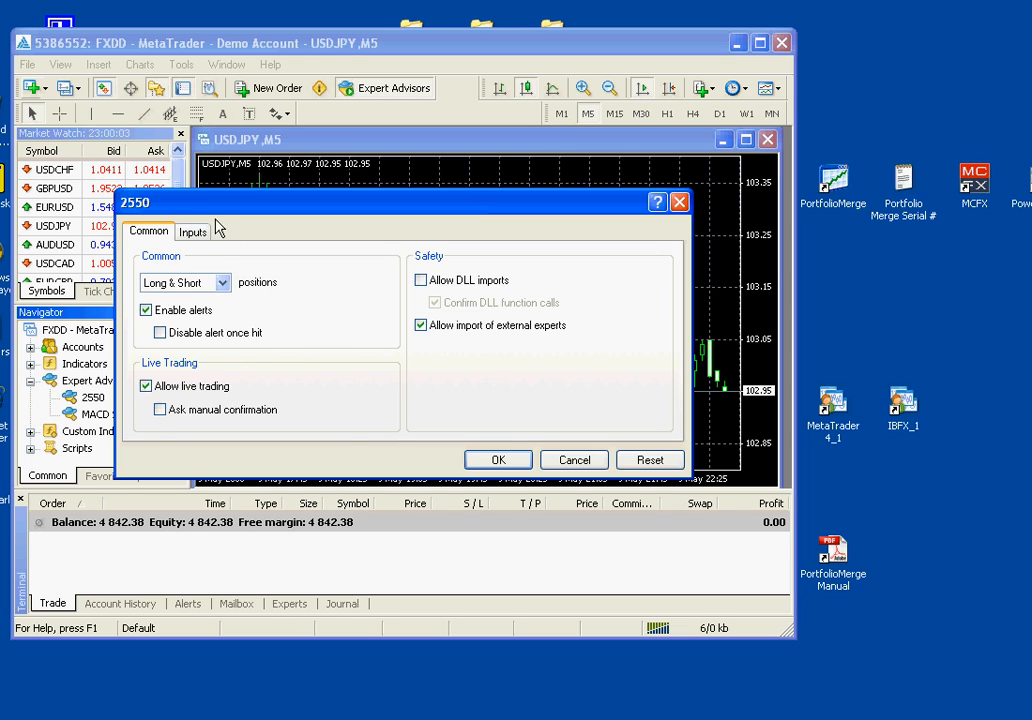
pyautogui.click(192, 232)
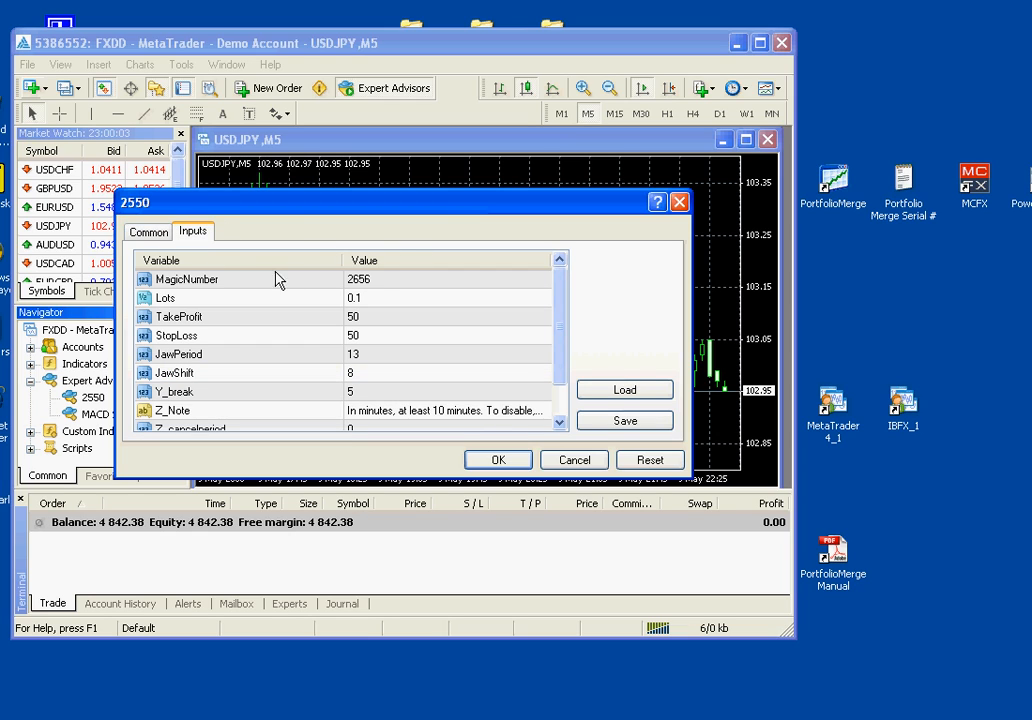
pyautogui.moveTo(484, 296)
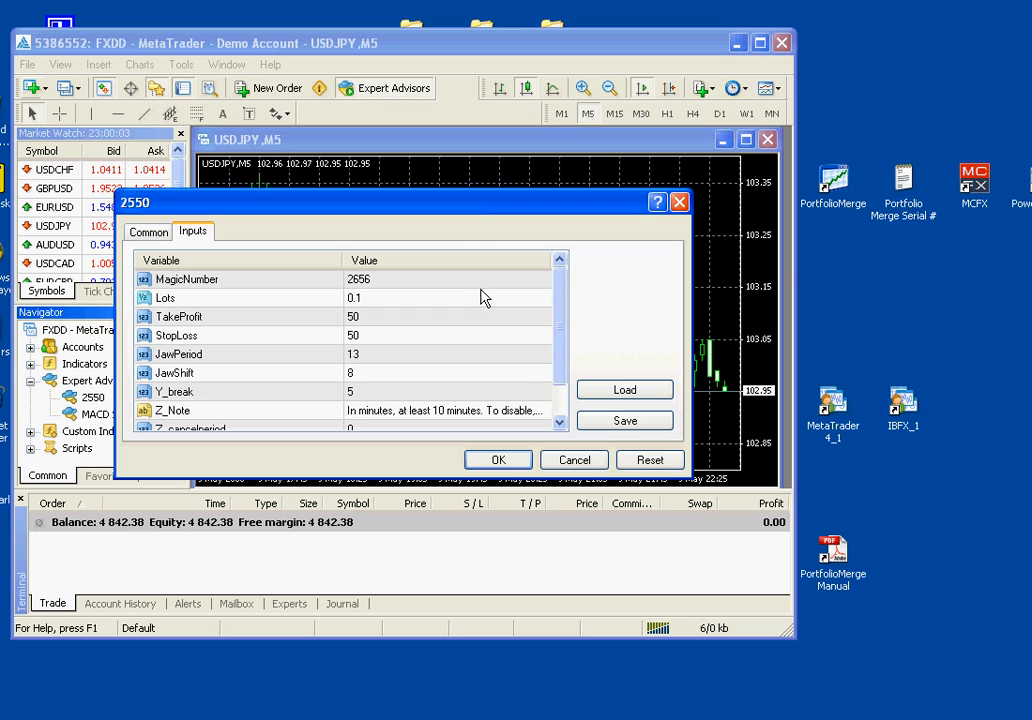
pyautogui.moveTo(192, 300)
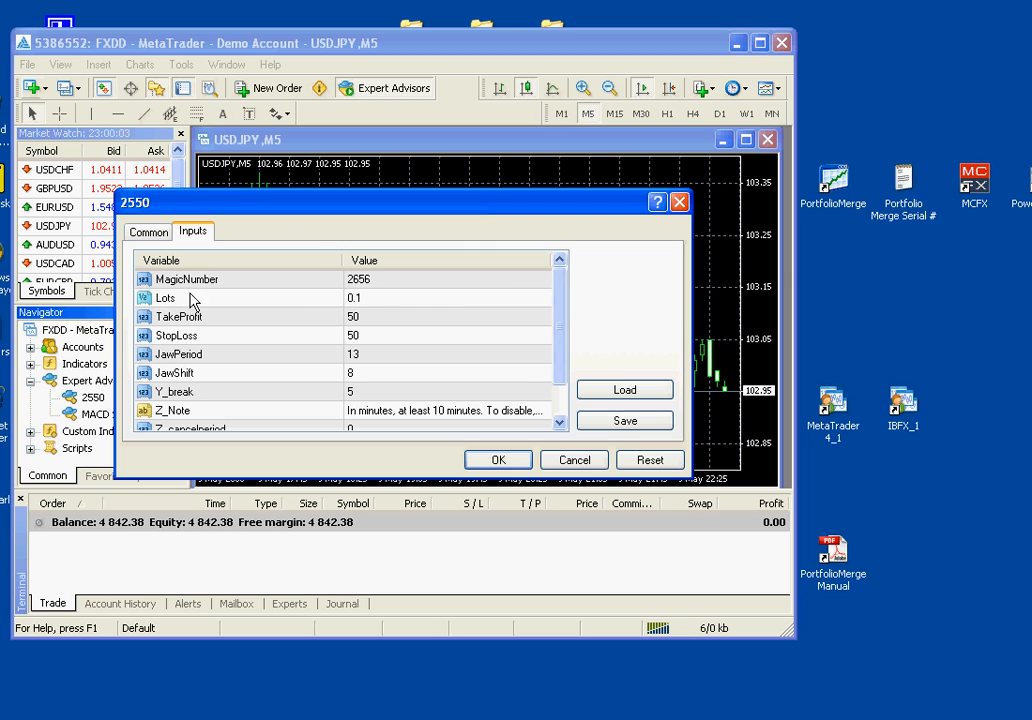
# Set MagicNumber to 65745 and confirm to attach the expert to the chart
pyautogui.click(360, 280)
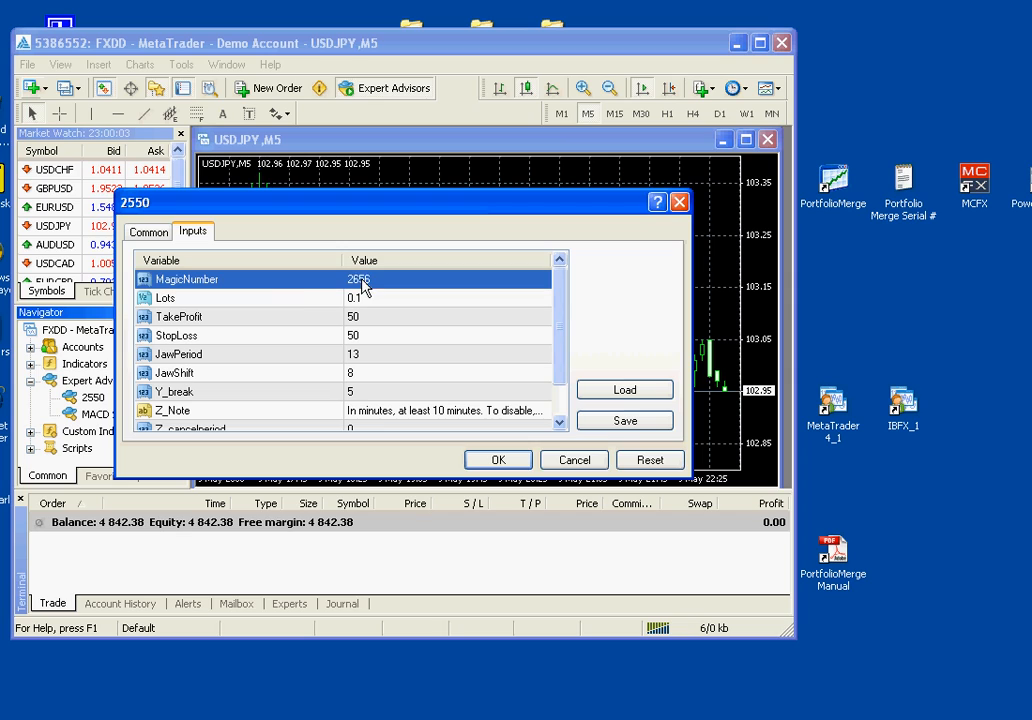
pyautogui.moveTo(304, 300)
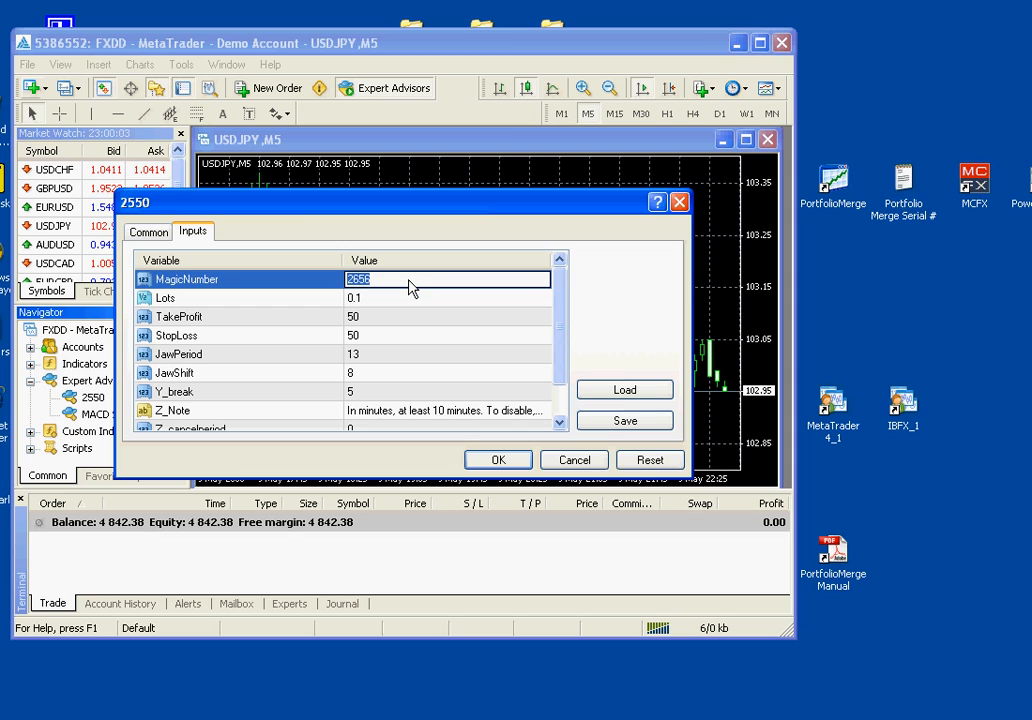
pyautogui.write('65745')
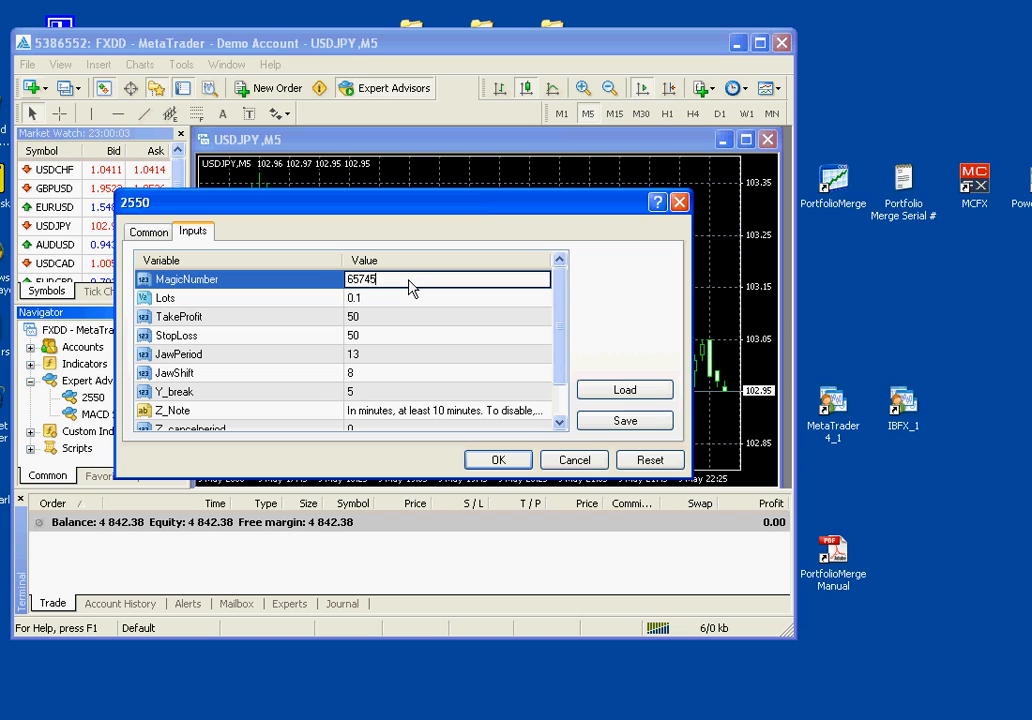
pyautogui.click(496, 458)
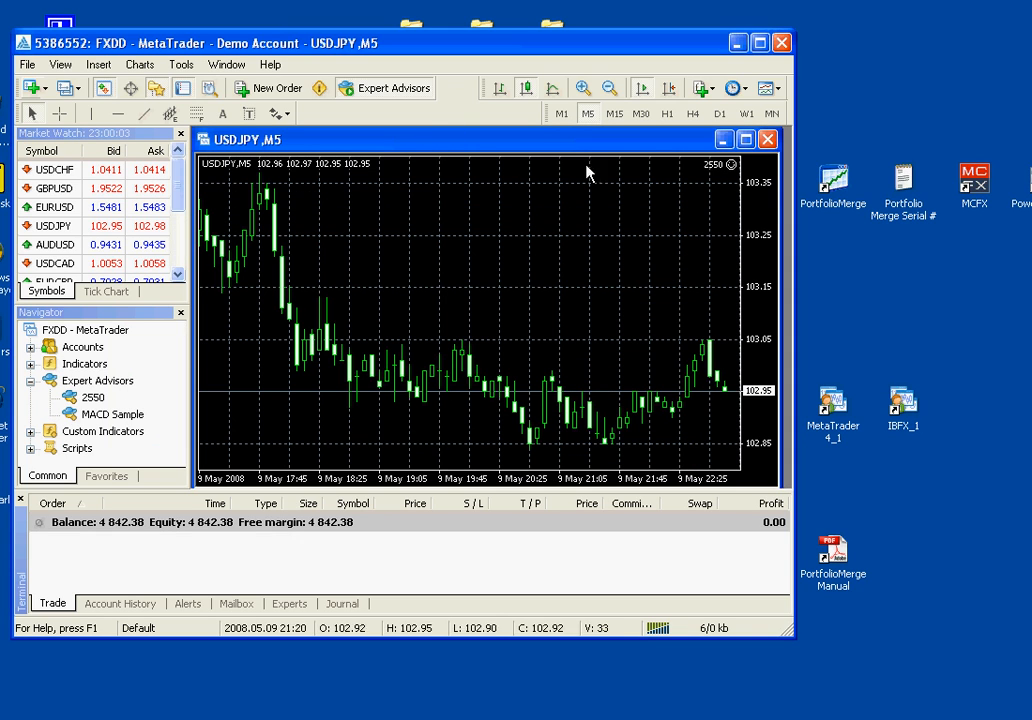
pyautogui.moveTo(640, 164)
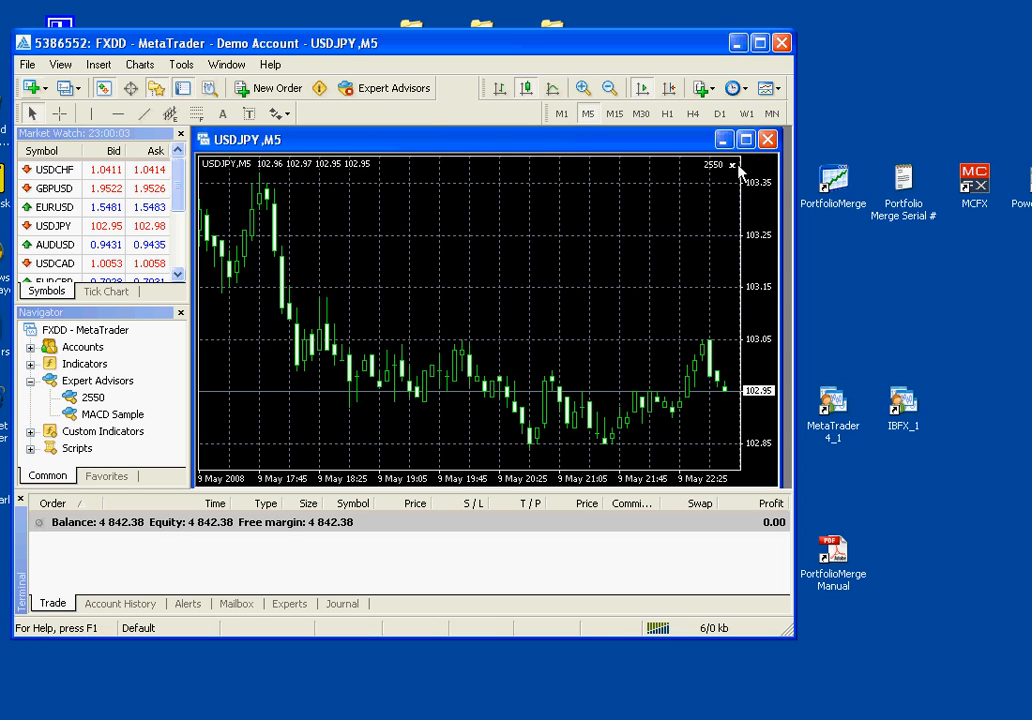
pyautogui.moveTo(720, 176)
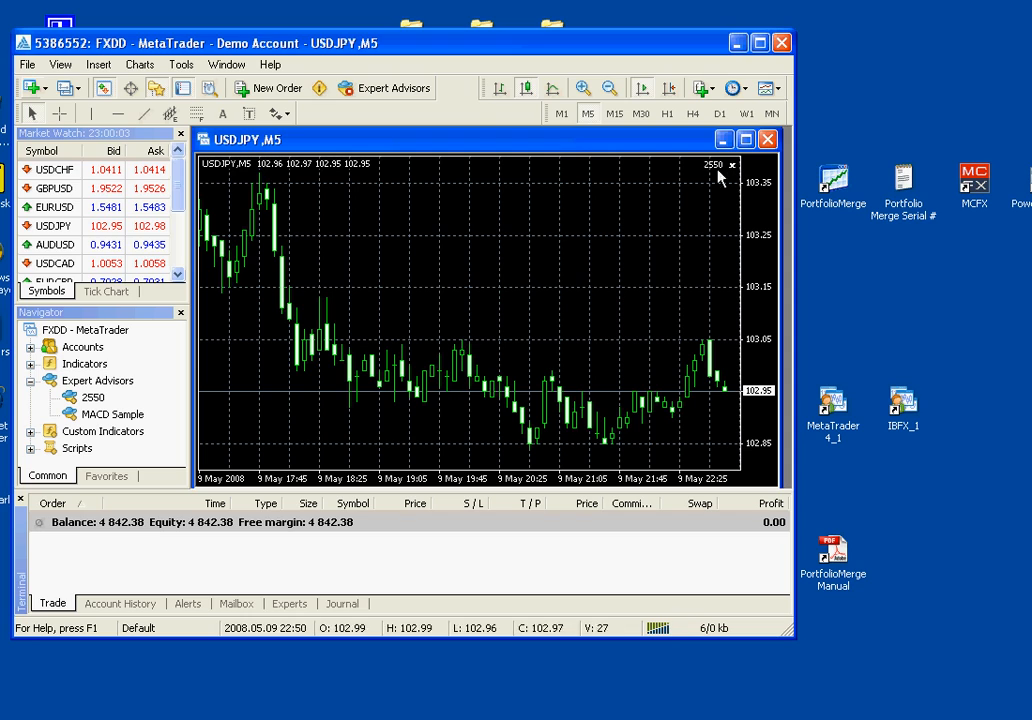
pyautogui.moveTo(384, 88)
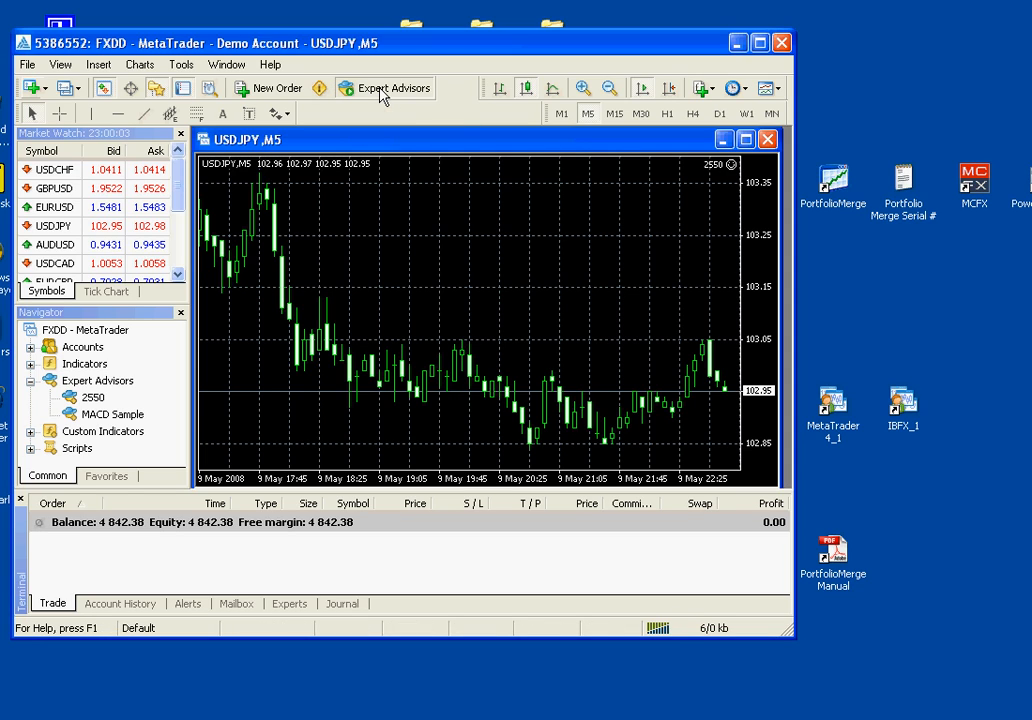
pyautogui.moveTo(730, 176)
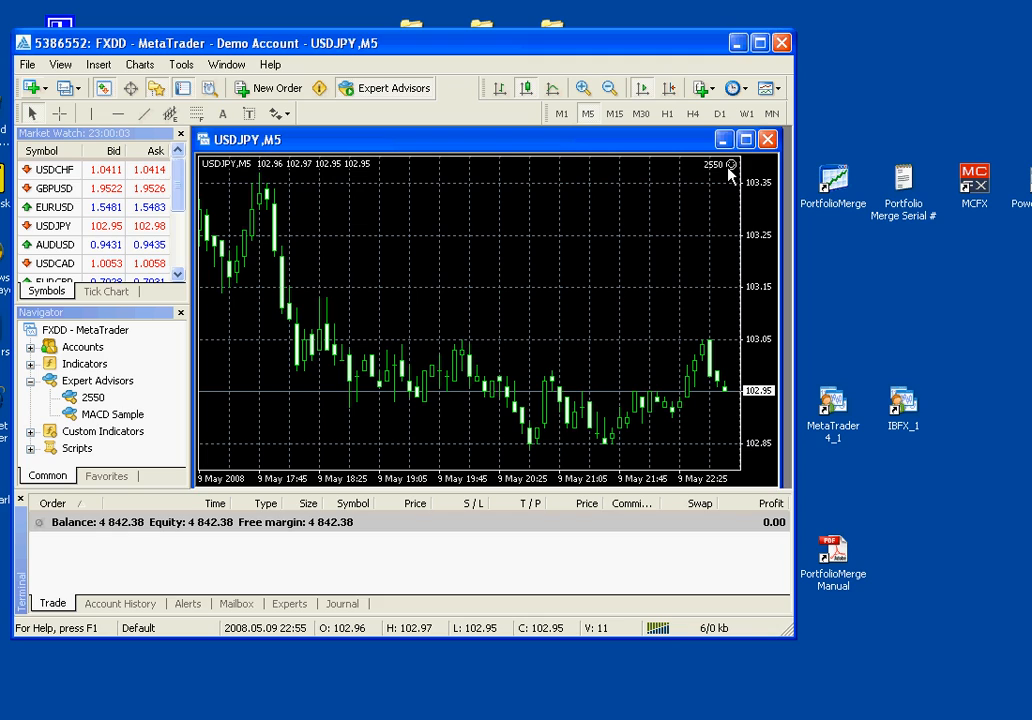
pyautogui.moveTo(576, 404)
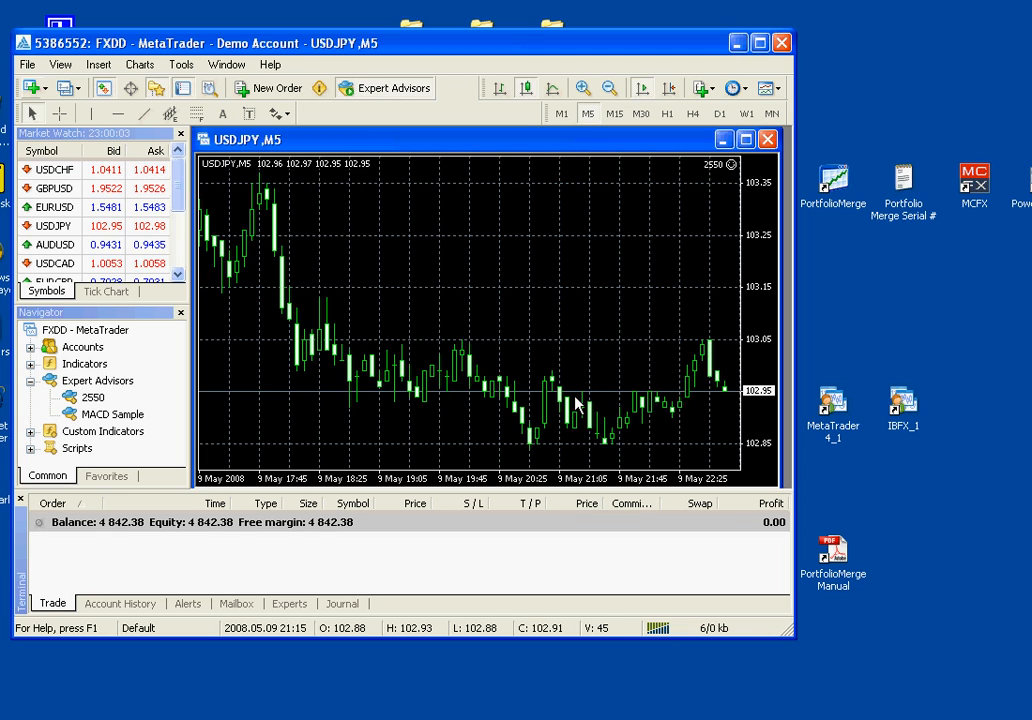